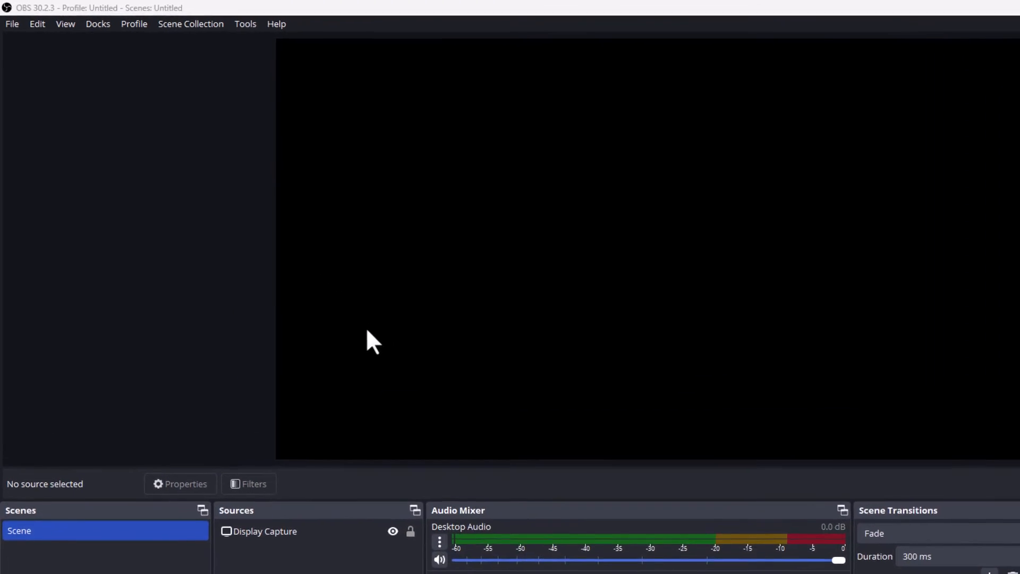
Enable Always On Top from the View menu so the OBS window stays above others.
click(64, 23)
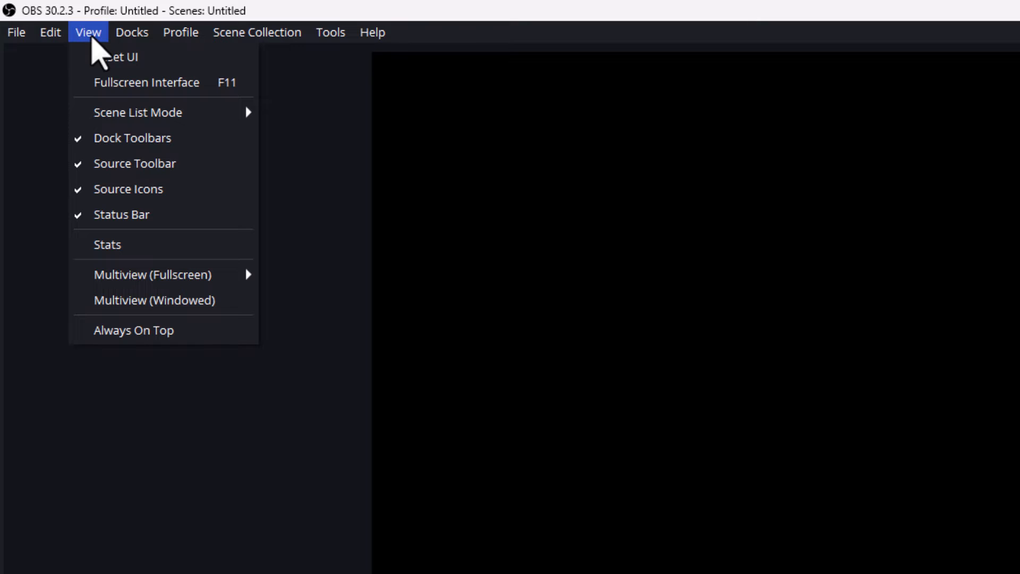
mouse_move(189, 338)
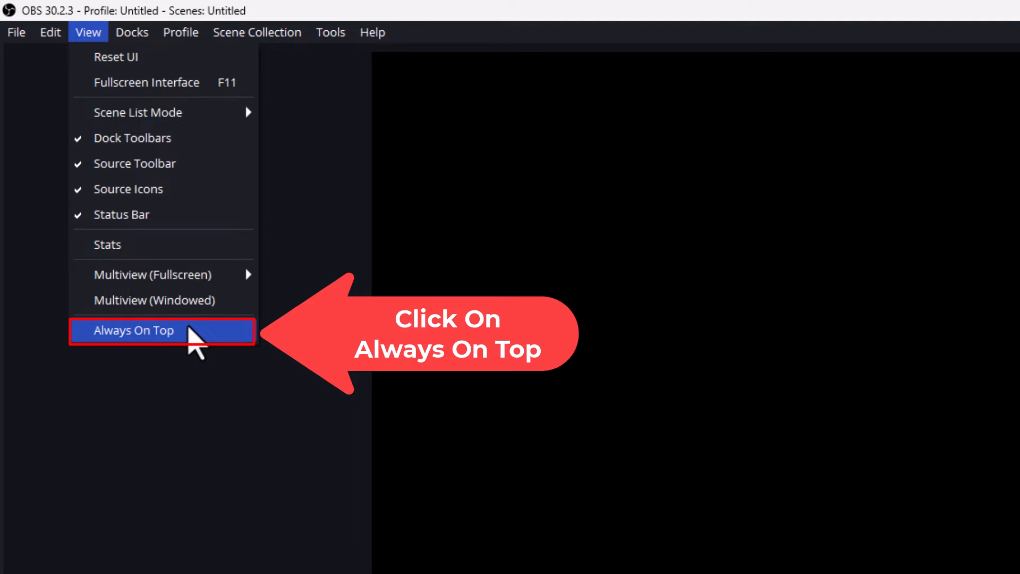
click(160, 331)
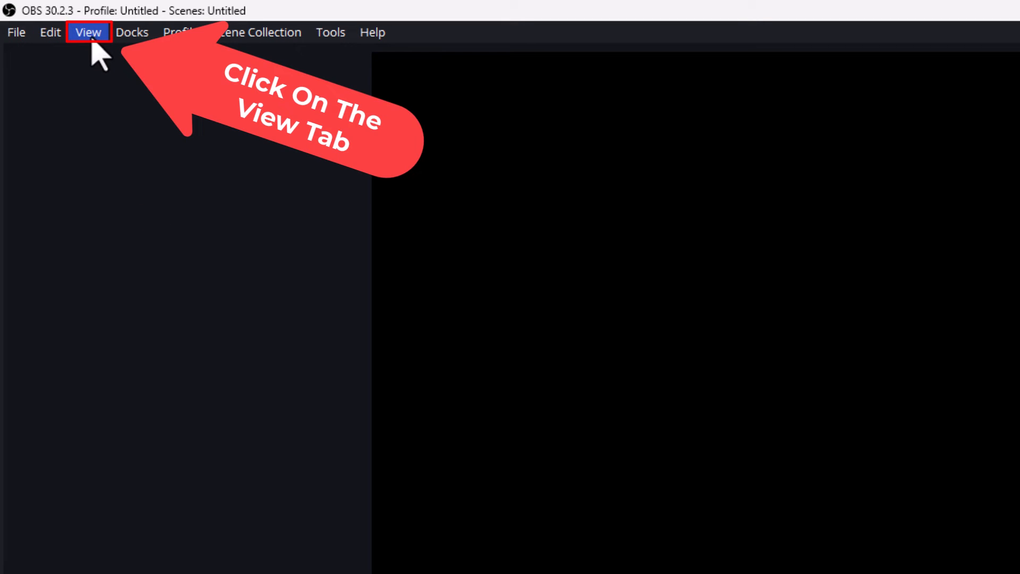
Reopen the View menu, showing Always On Top checked and ready to be disabled.
click(89, 32)
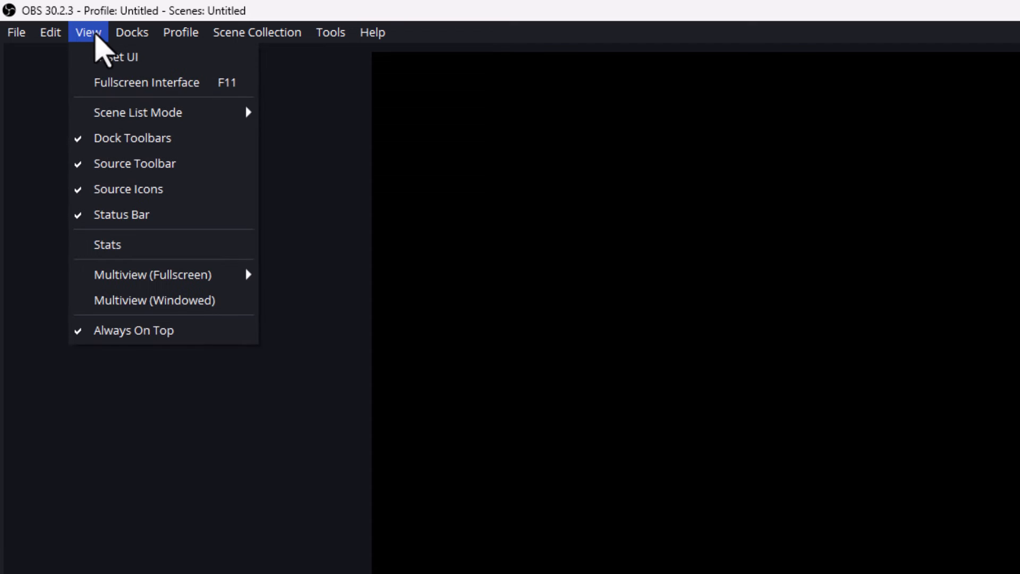
mouse_move(189, 336)
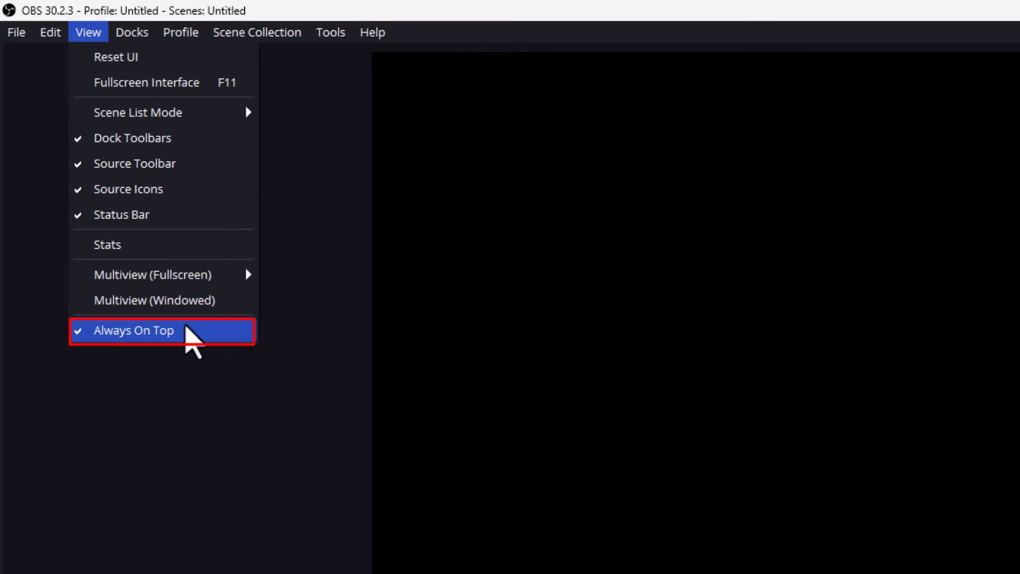